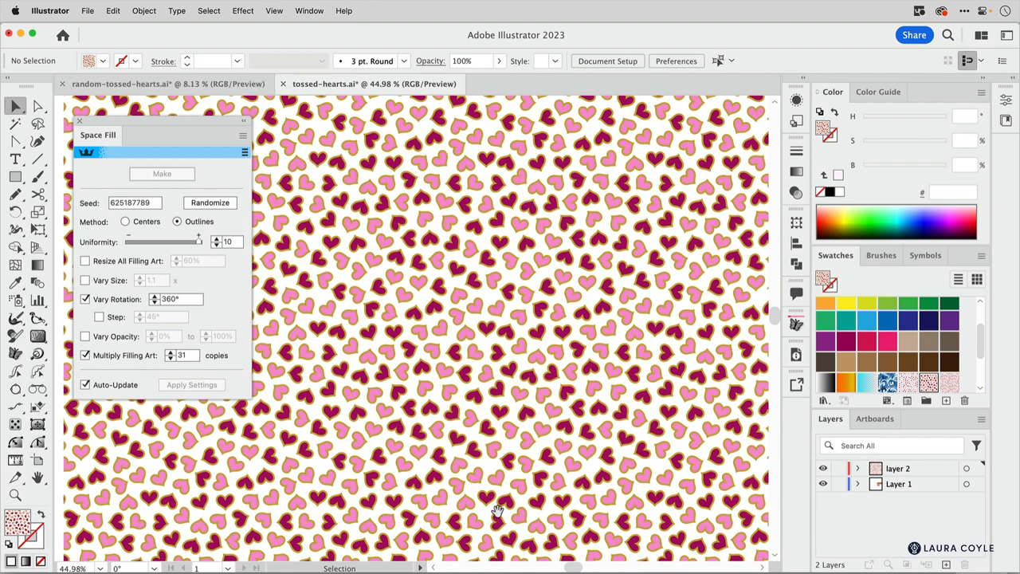
- Fill the square with 23 outlined hearts using Space Fill, Uniformity 10, Vary Rotation on
{"action": "left_click", "coordinate": [309, 11]}
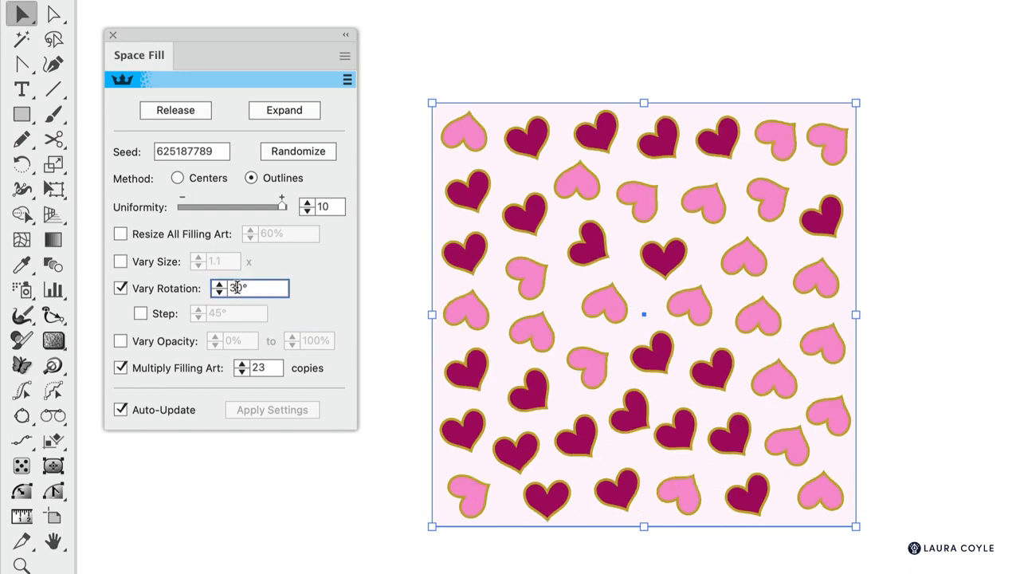
{"action": "type", "text": "360"}
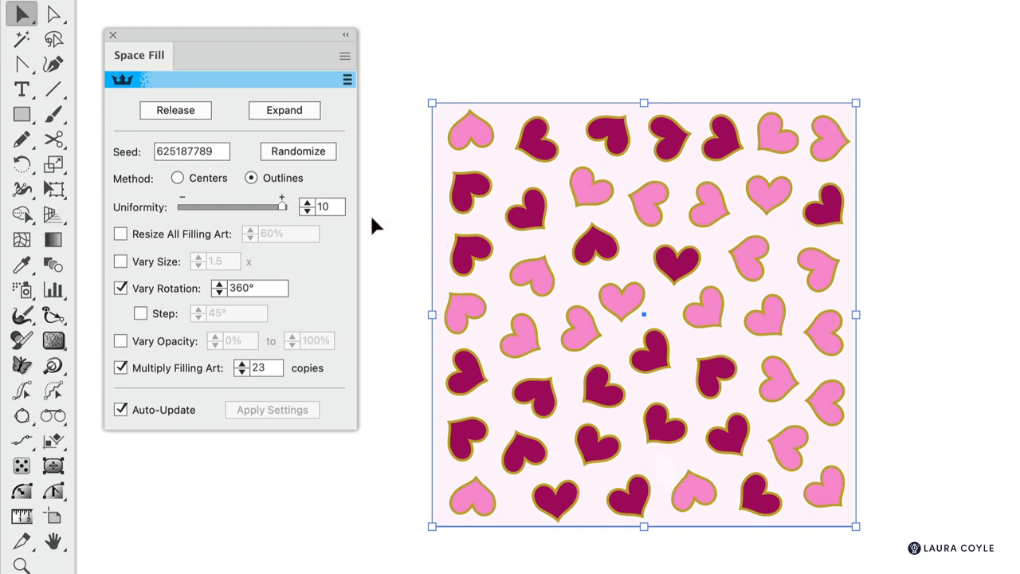
- Randomize the Space Fill seed twice to reshuffle the heart arrangement
{"action": "left_click", "coordinate": [298, 150]}
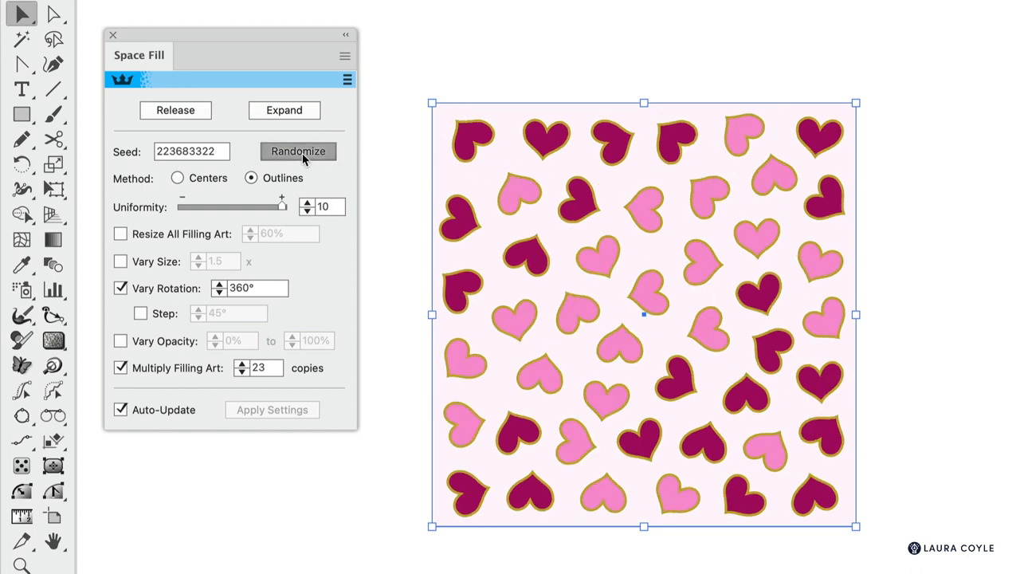
{"action": "left_click", "coordinate": [298, 150]}
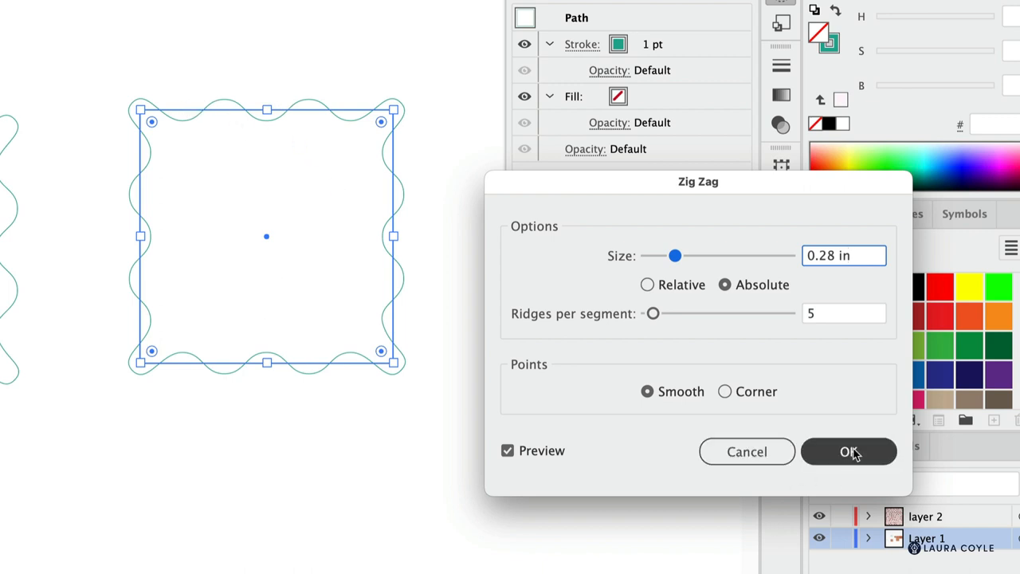
- Apply the smooth Zig Zag effect: size 0.28 in absolute, 5 ridges per segment
{"action": "left_click", "coordinate": [848, 451]}
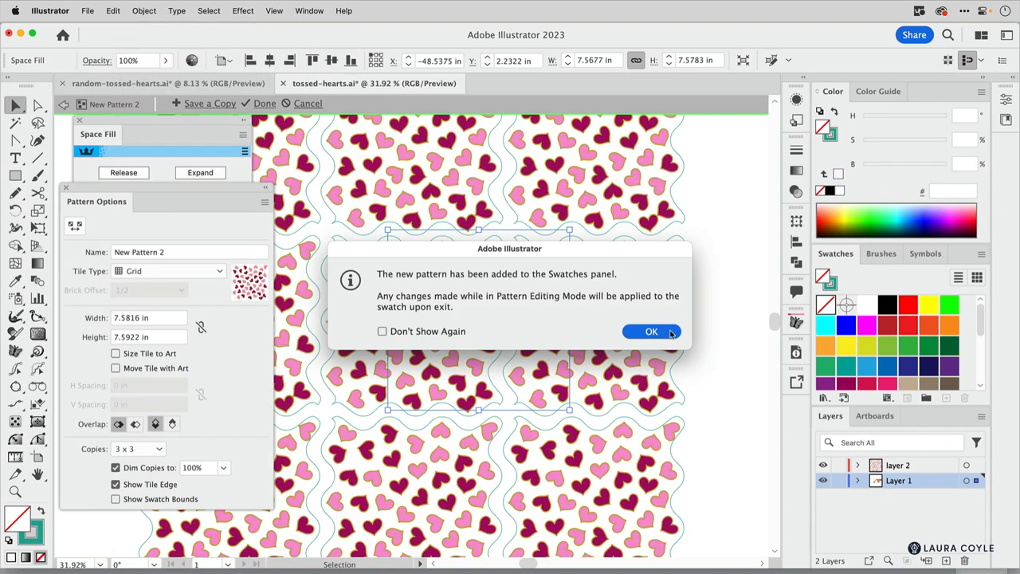
- Dismiss the new pattern alert for New Pattern 2
{"action": "left_click", "coordinate": [650, 331]}
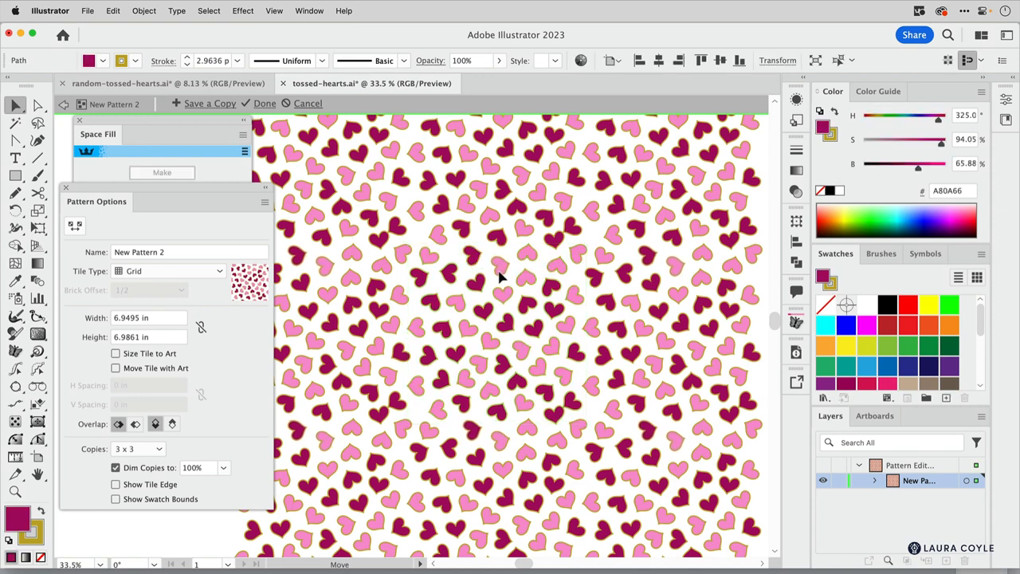